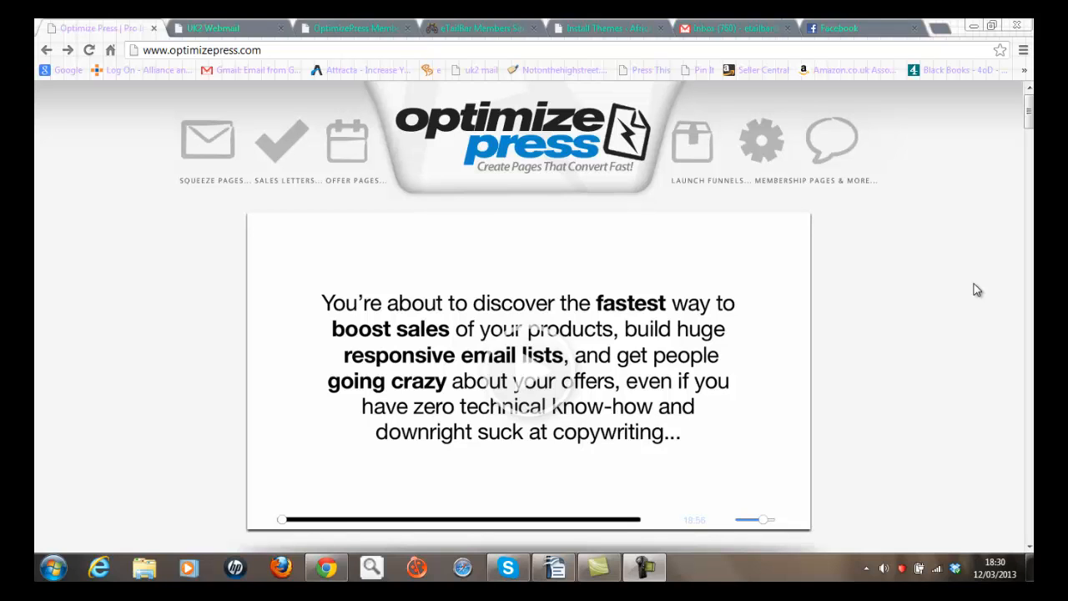
mouse_move(971, 287)
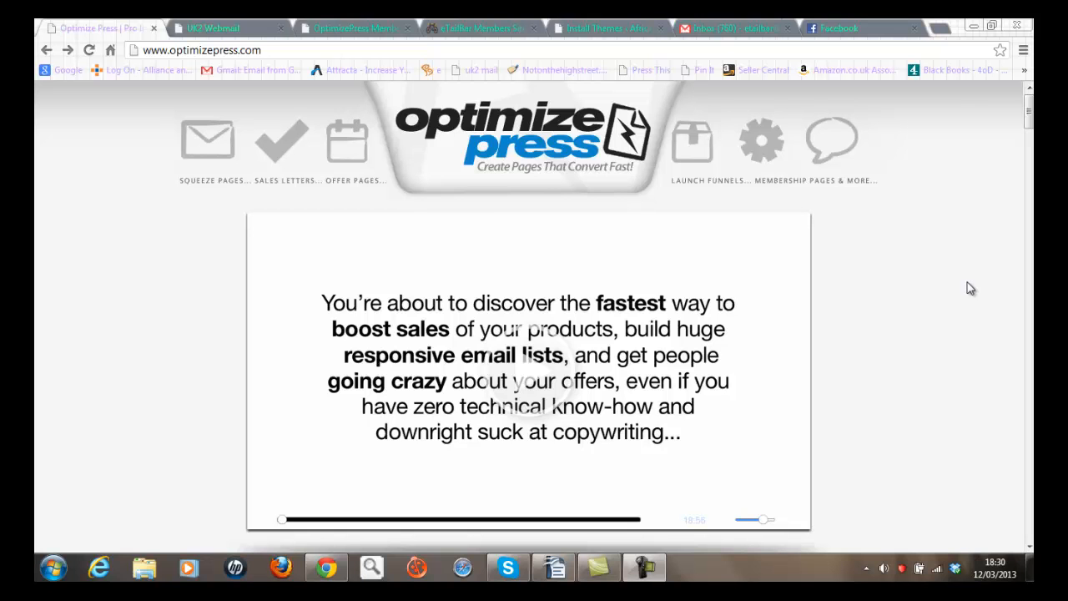
mouse_move(420, 47)
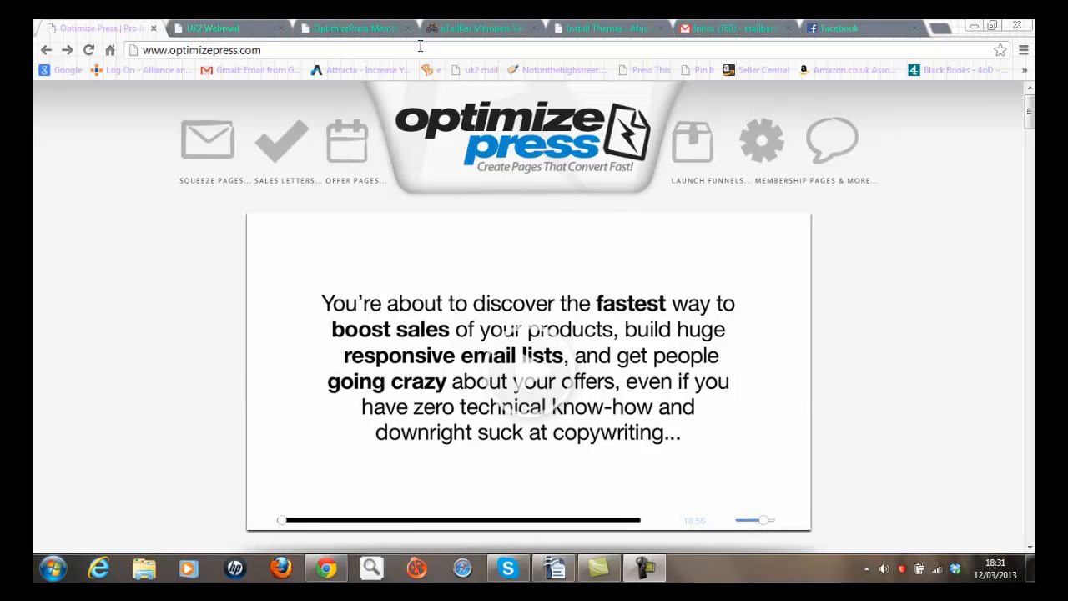
Review the OptimizePress web page, then return to the UK2 Webmail welcome email and its Members Login link.
left_click(200, 50)
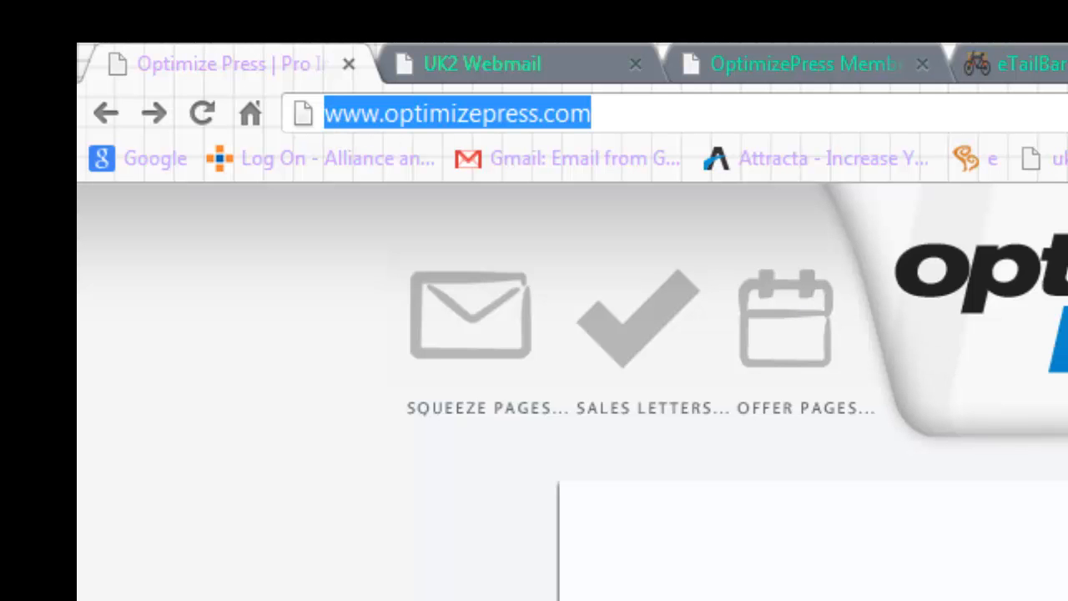
scroll("down", 3)
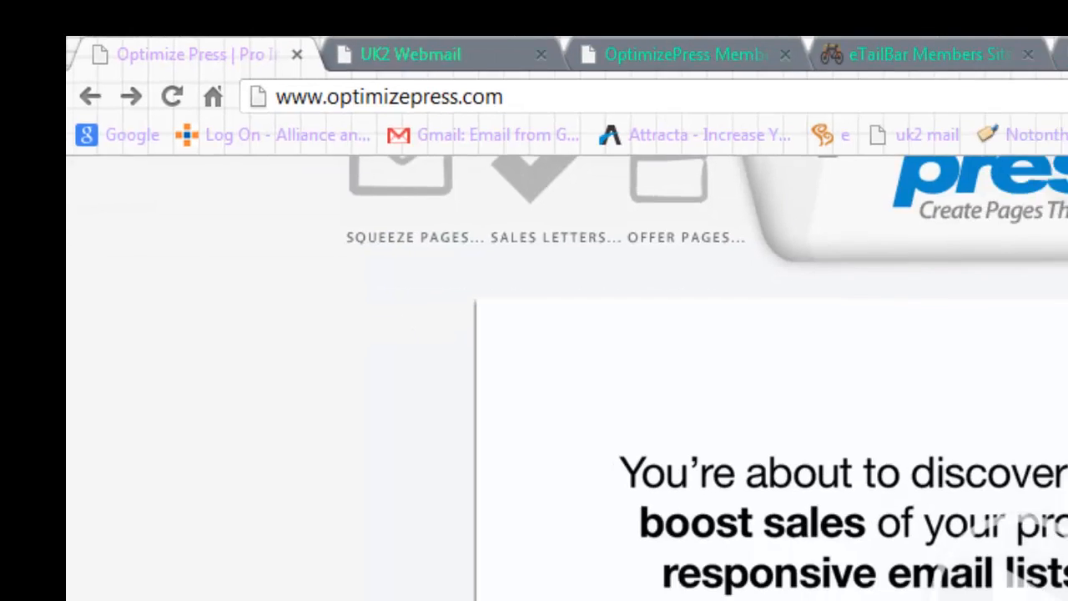
scroll("down", 3)
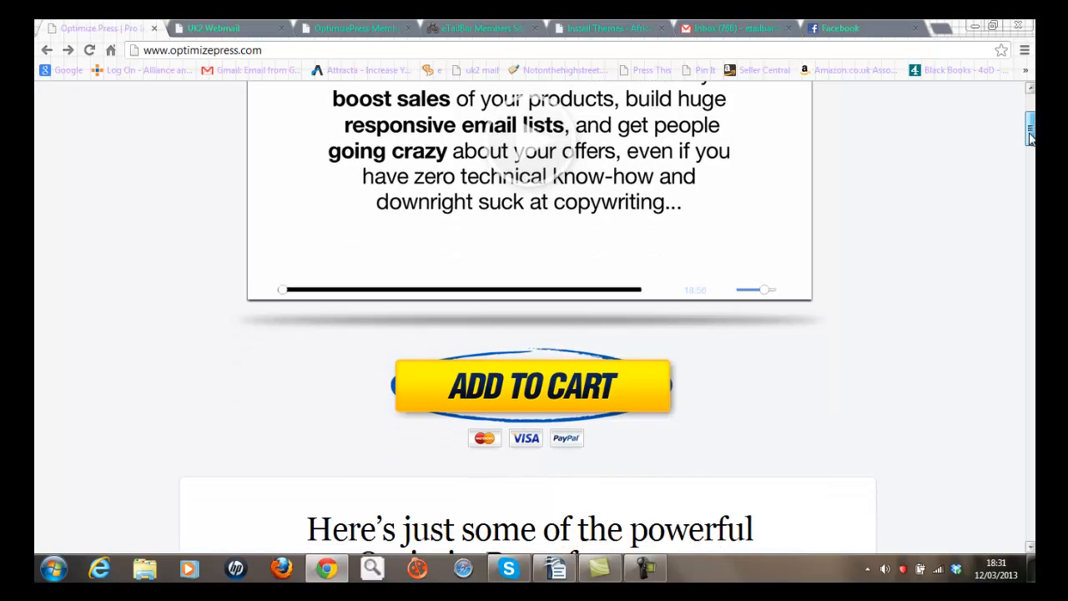
scroll("down", 3)
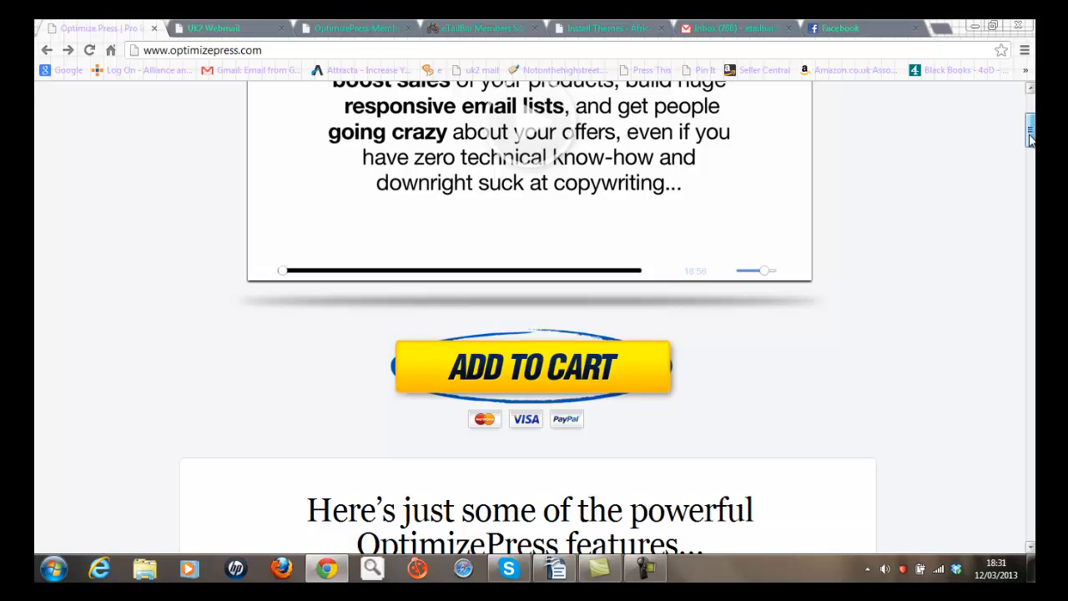
scroll("down", 3)
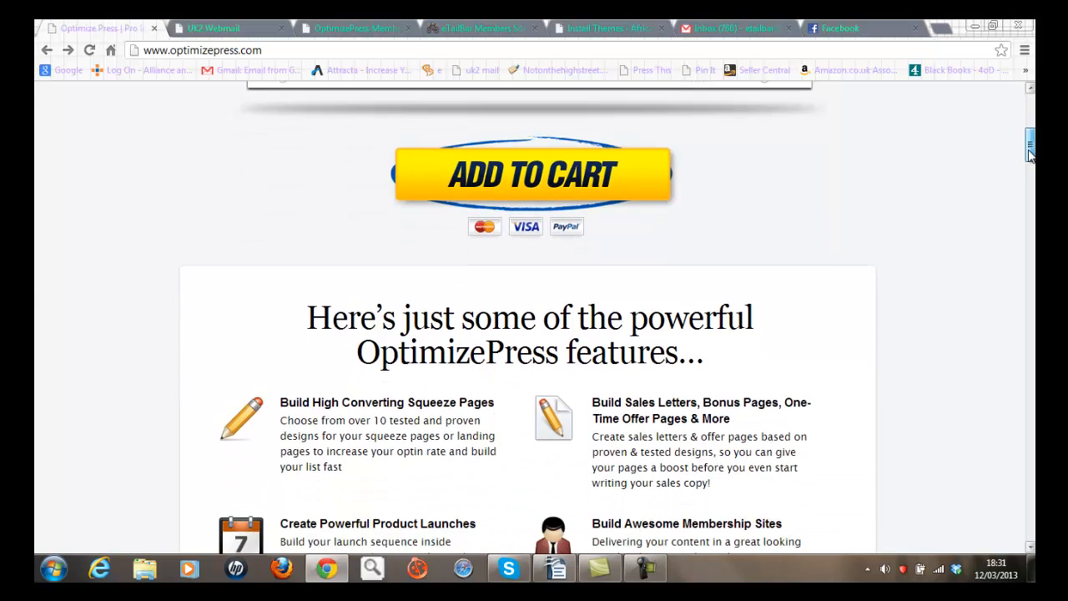
scroll("down", 3)
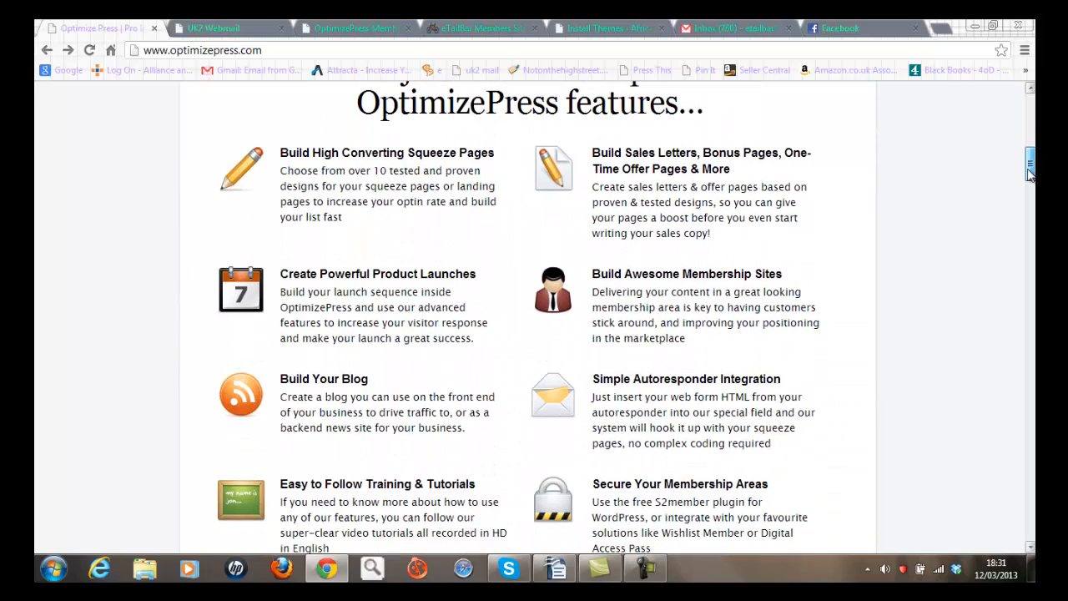
scroll("down", 3)
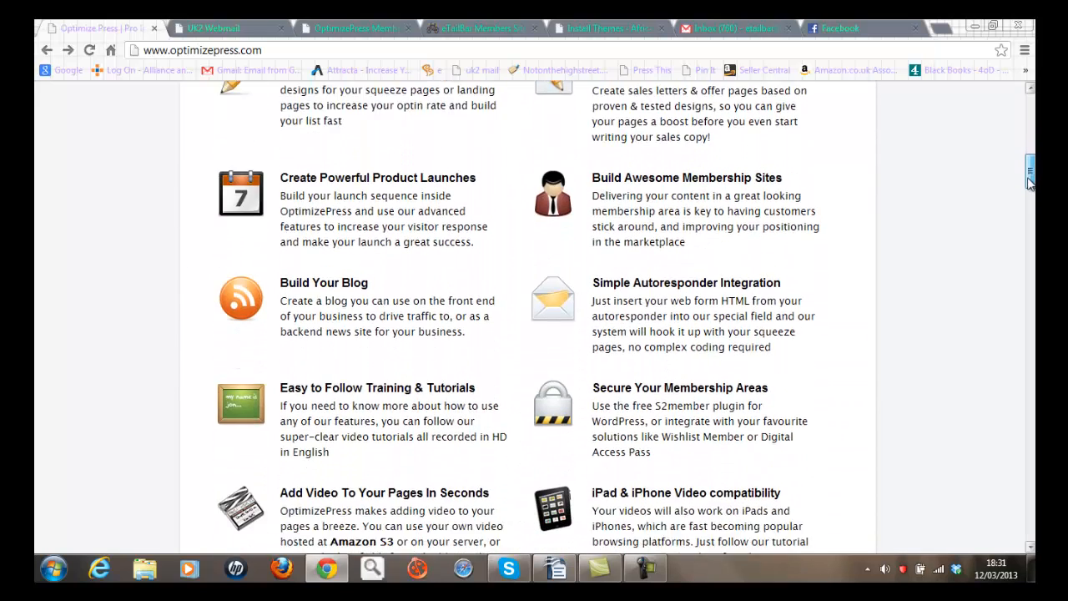
scroll("down", 3)
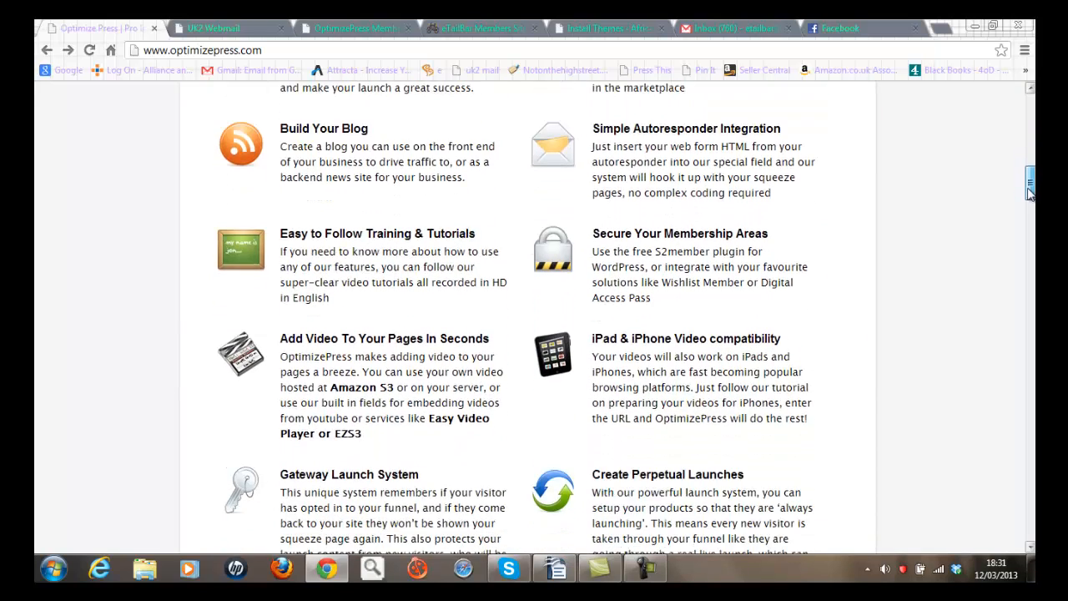
scroll("up", 3)
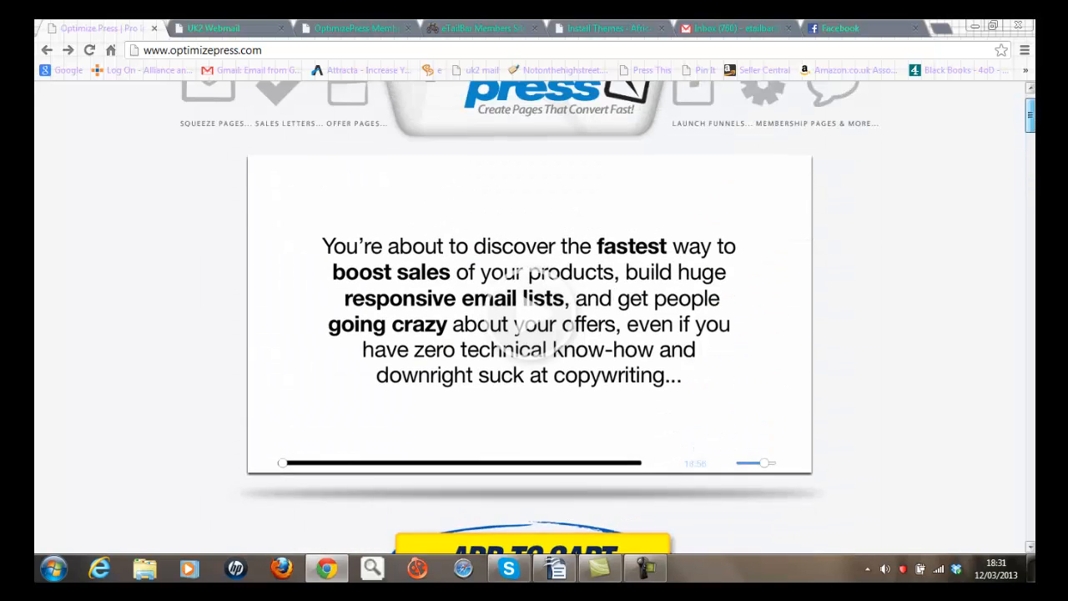
scroll("up", 3)
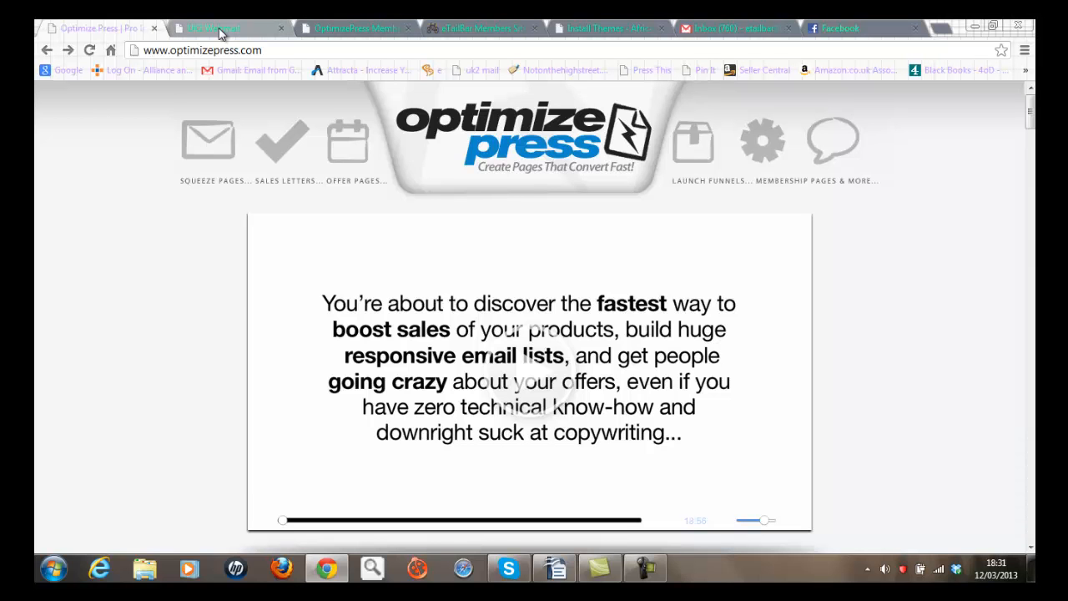
left_click(212, 26)
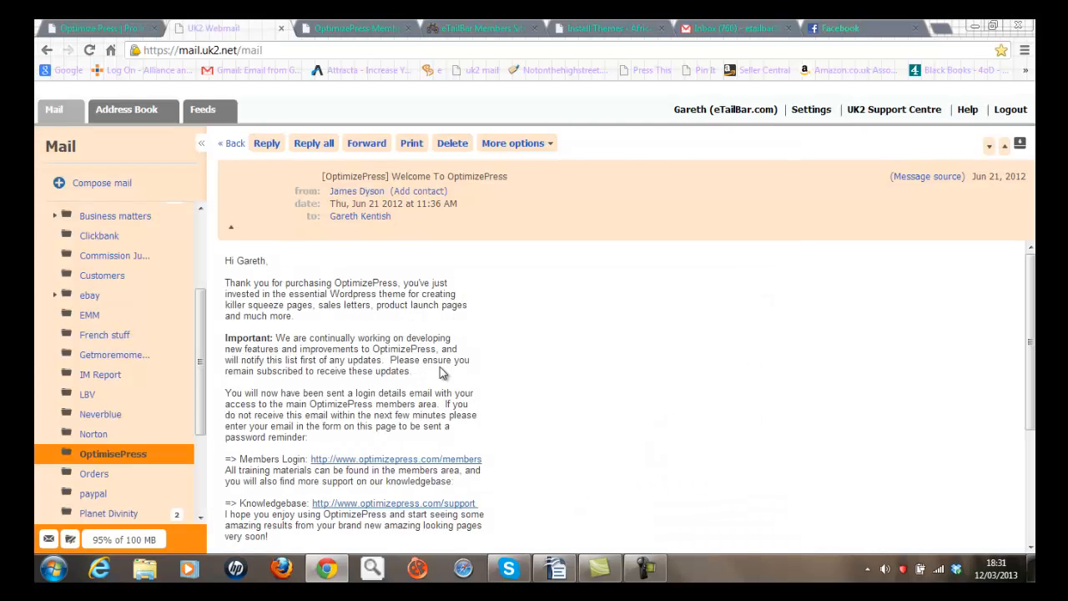
mouse_move(491, 467)
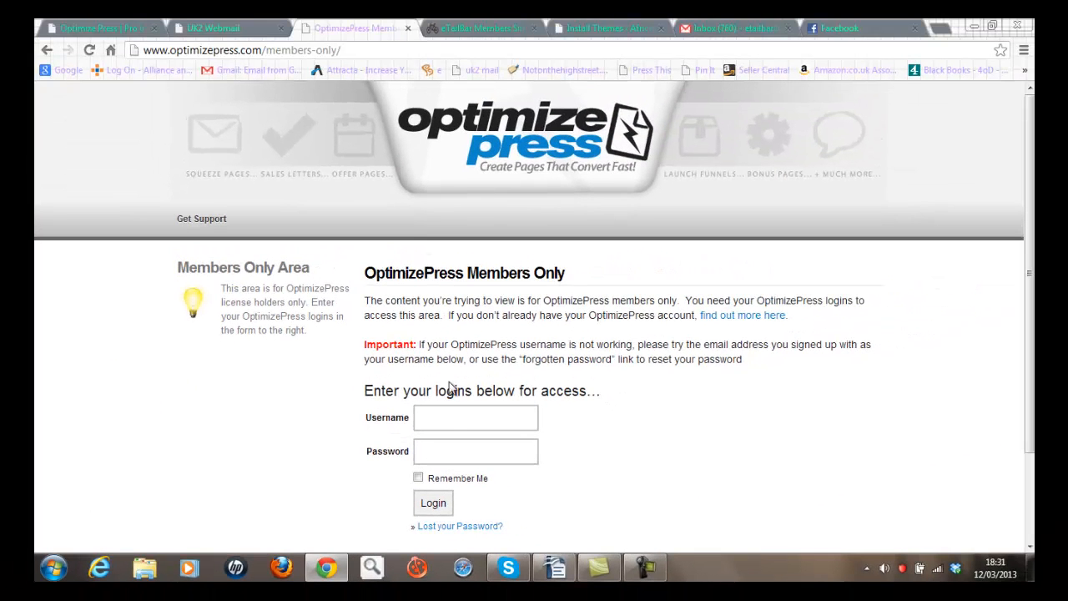
Log in to the members-only area as 'etail' with the account password.
left_click(476, 418)
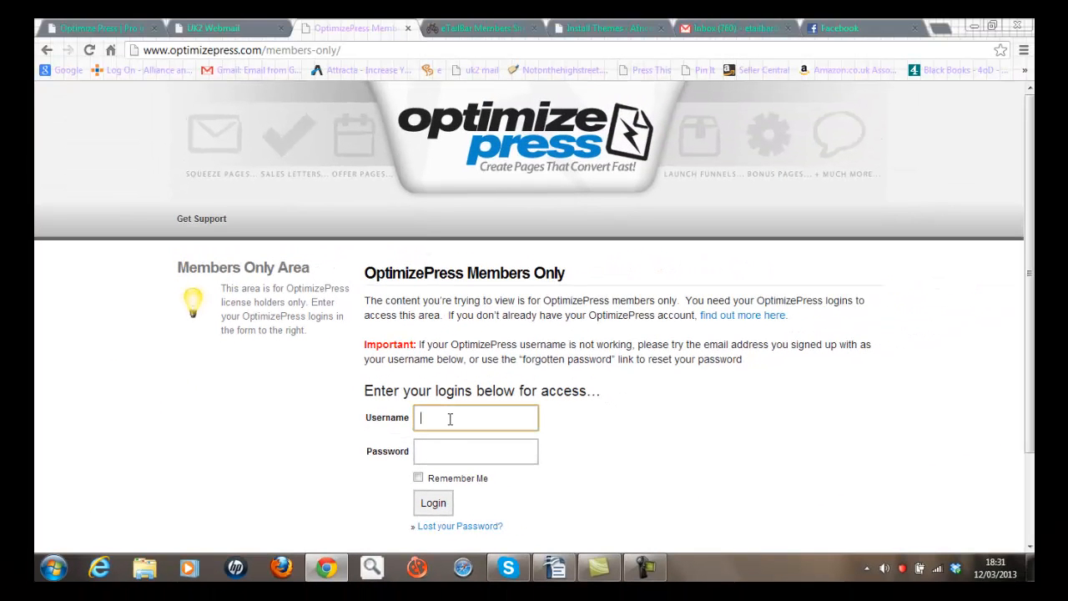
type("etailbar")
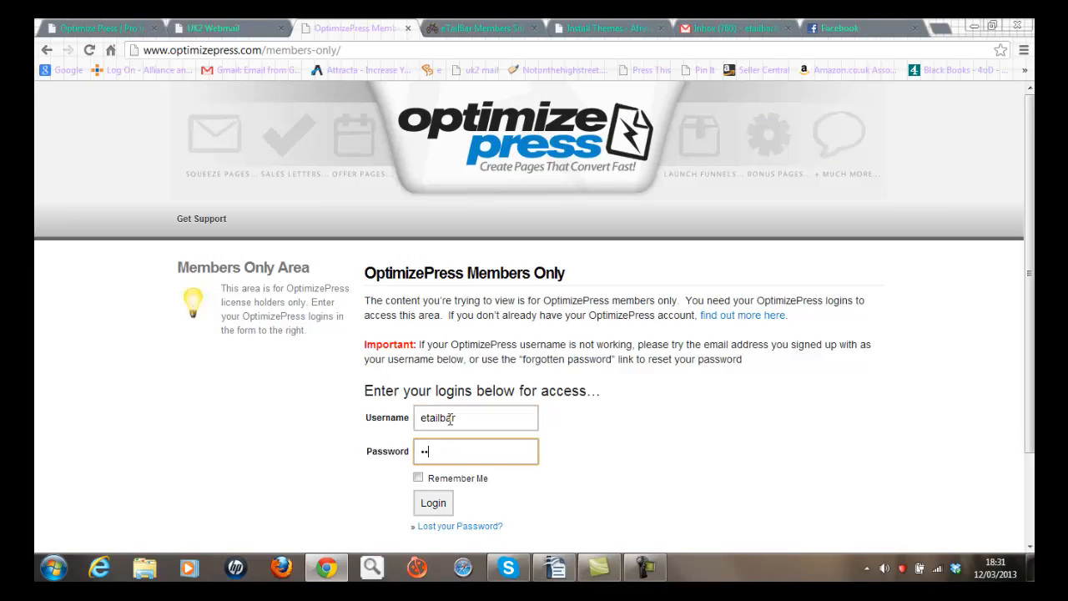
type("password")
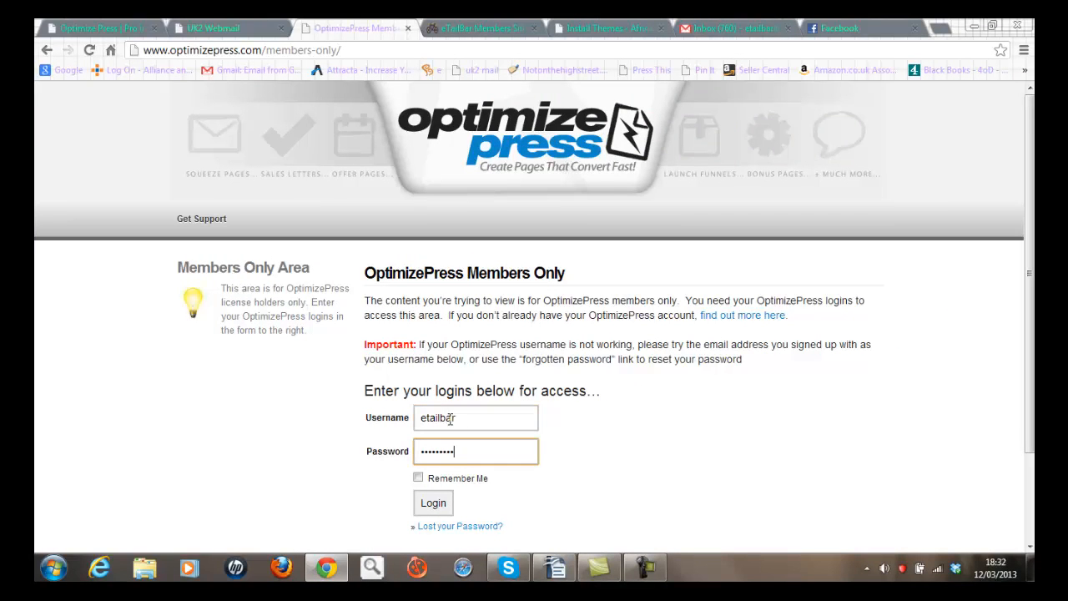
left_click(433, 503)
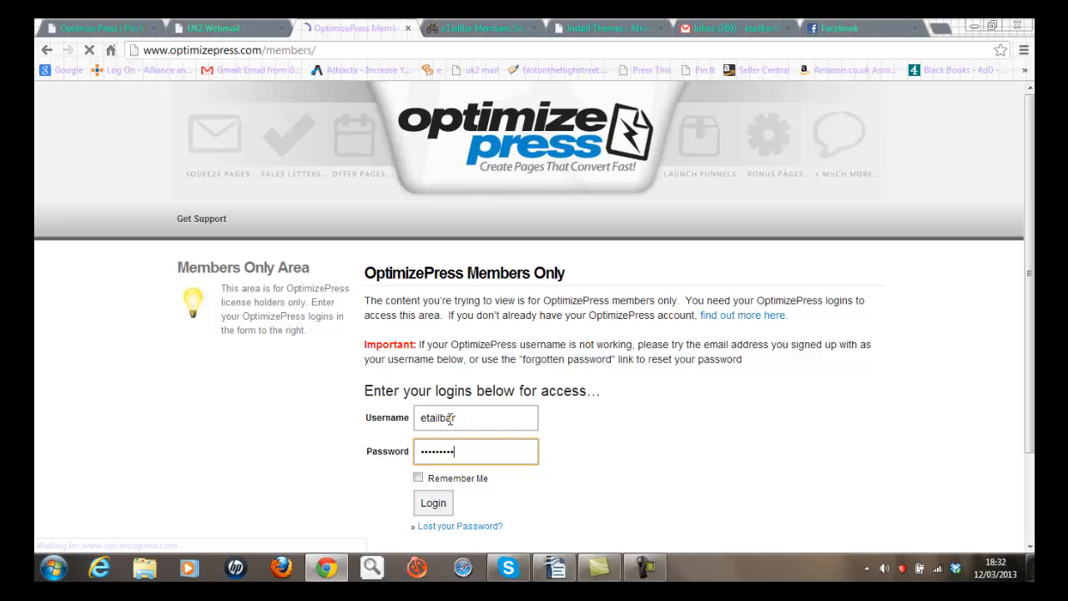
Go to the members Downloads page listing OptimizePress 1.57 for new installations.
left_click(433, 502)
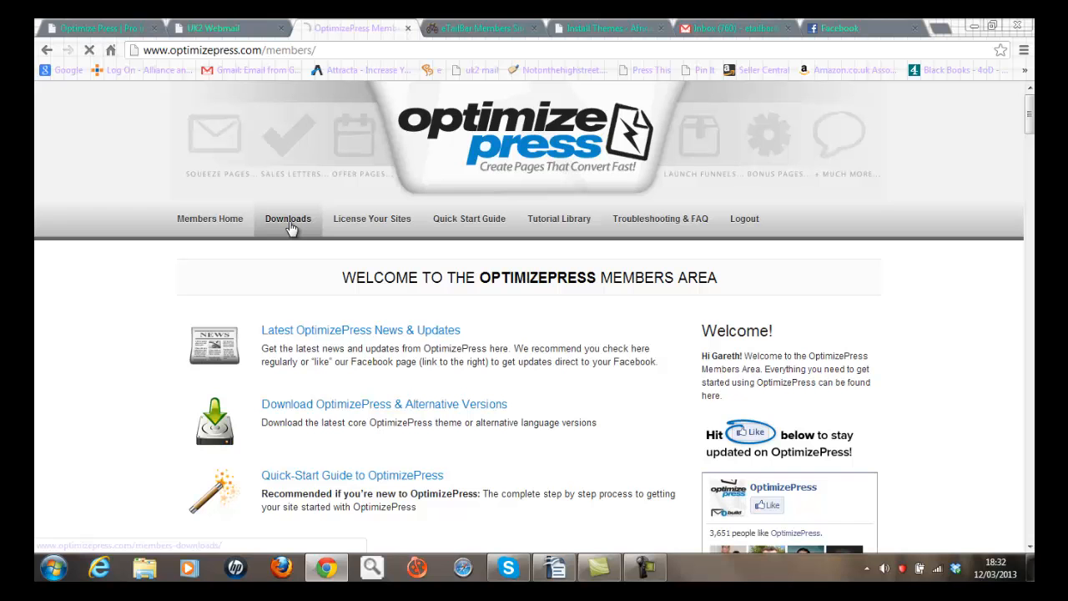
left_click(287, 217)
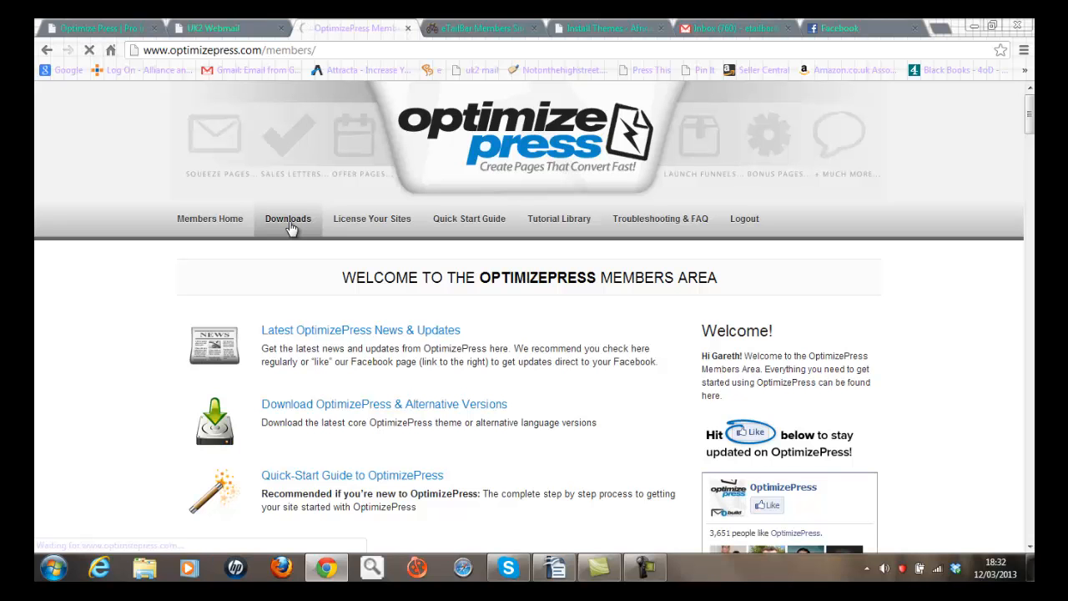
left_click(287, 219)
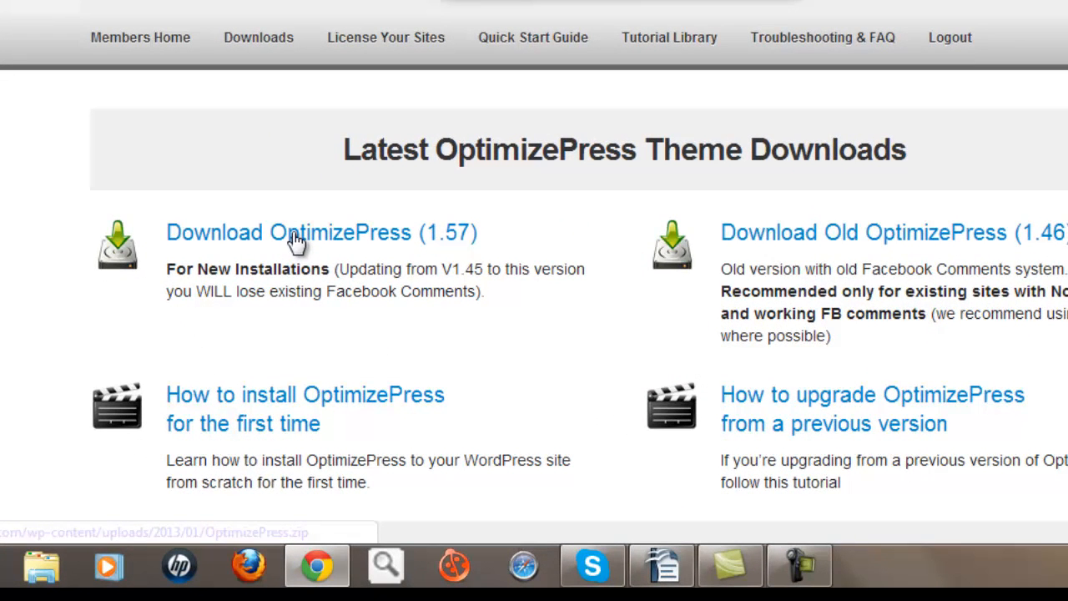
mouse_move(334, 204)
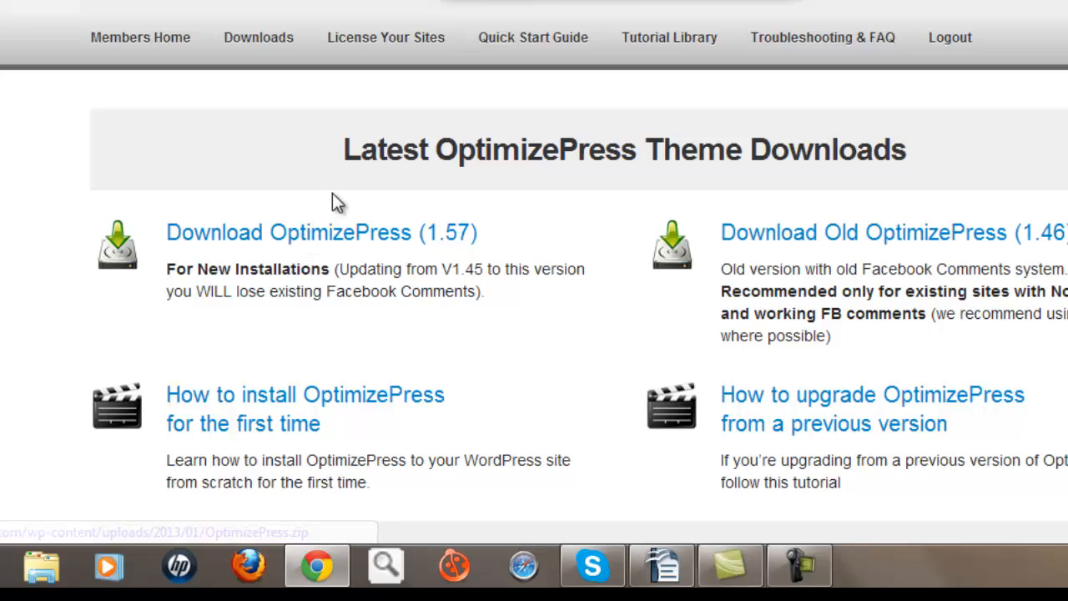
mouse_move(343, 199)
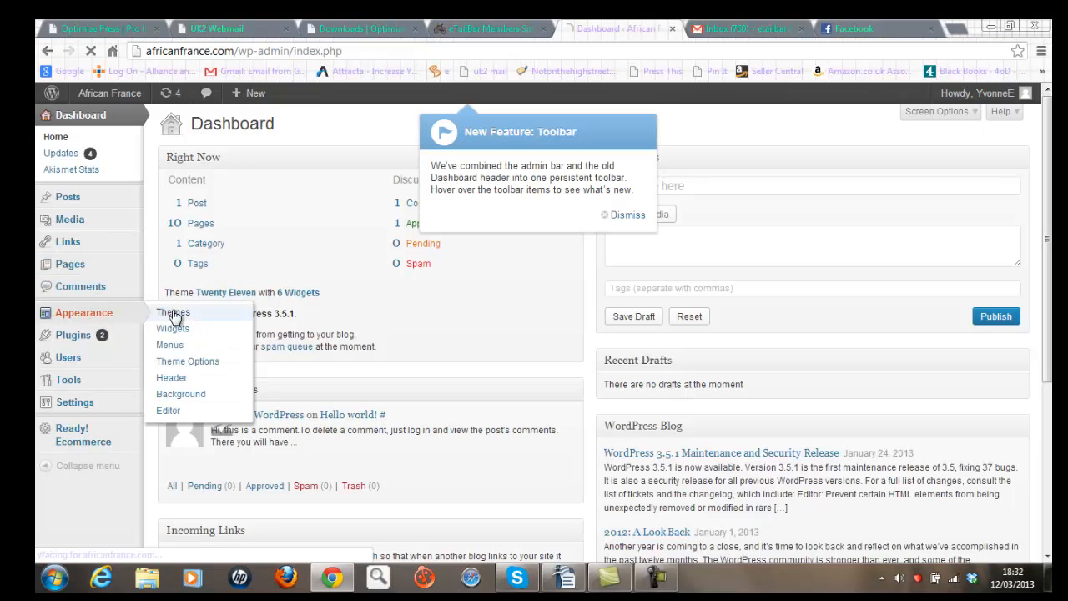
Reach the theme upload page via Appearance > Themes > Install Themes > Upload.
left_click(172, 312)
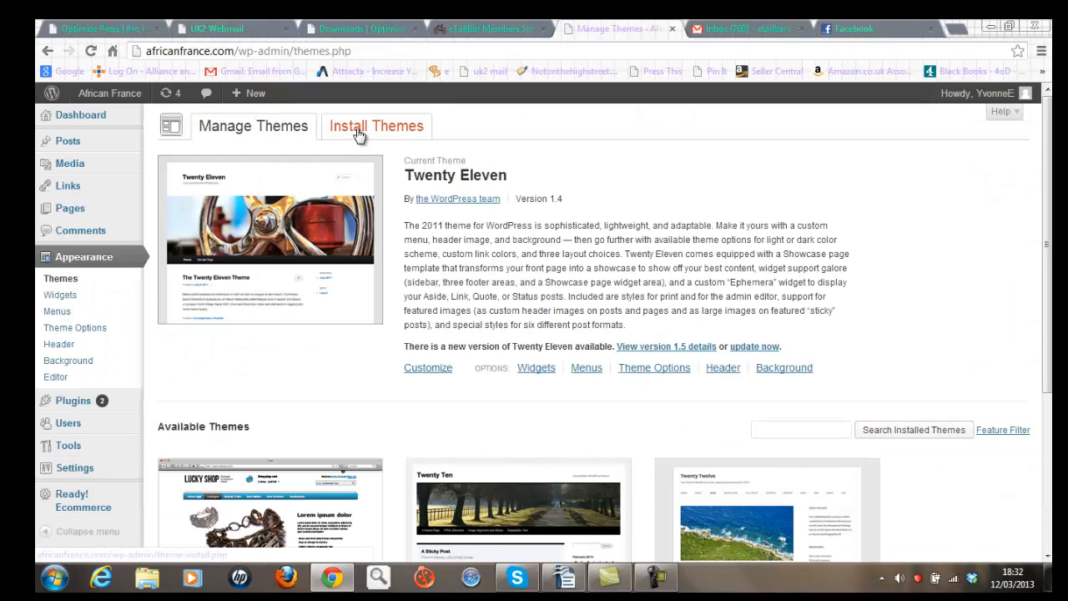
left_click(377, 127)
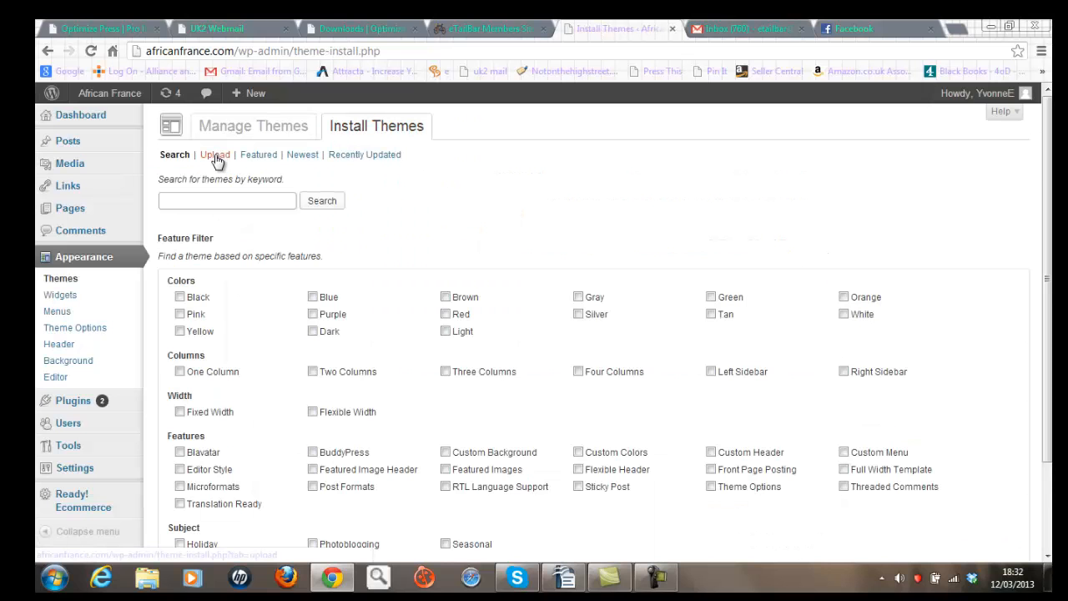
left_click(213, 154)
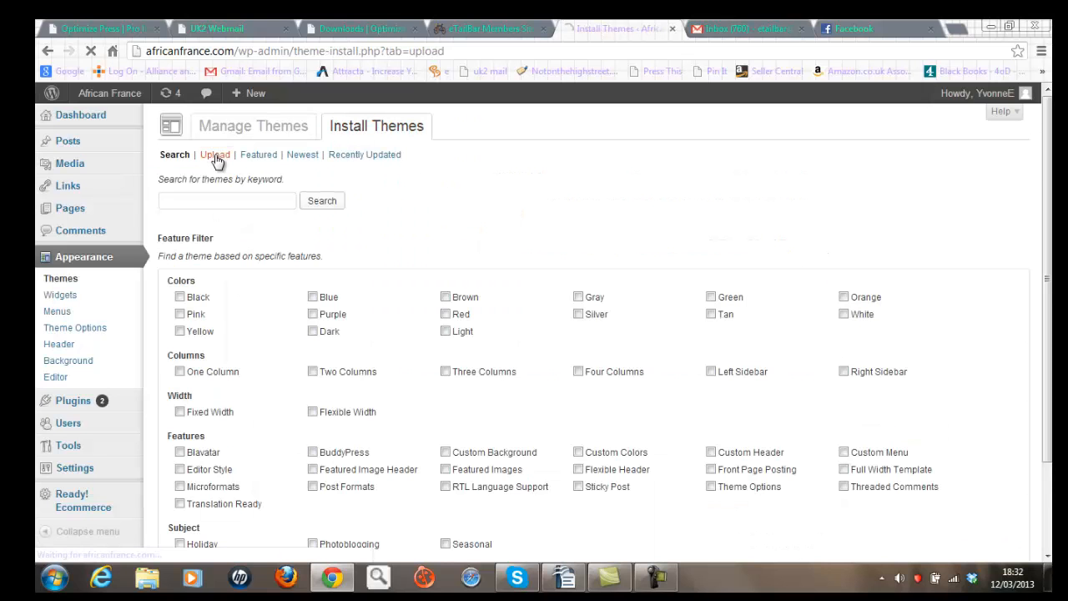
Attach OptimizePress1 (2).zip from the Downloads folder as the theme to upload.
left_click(214, 154)
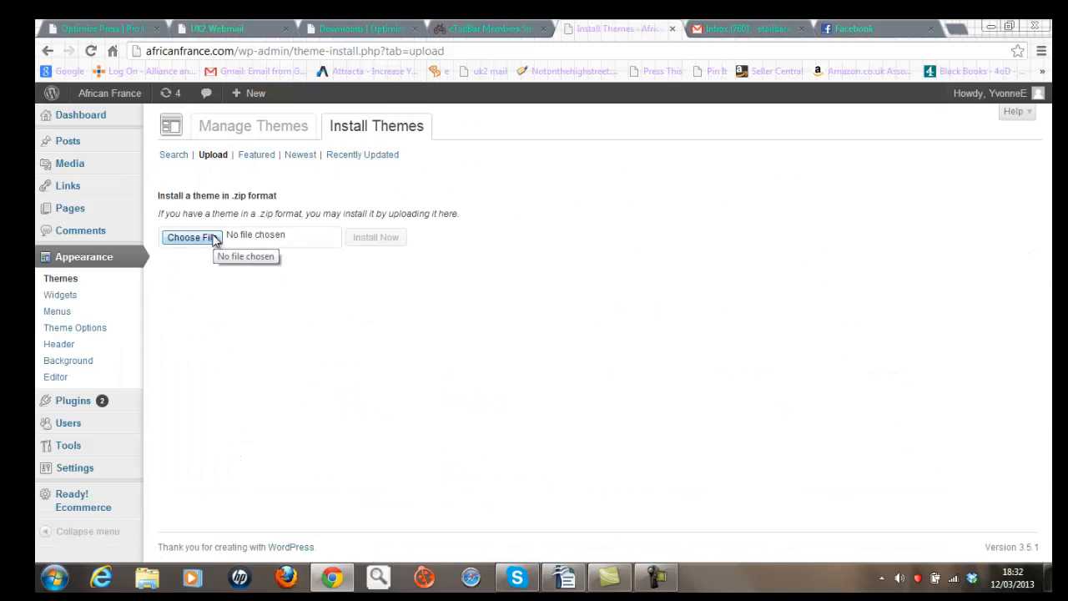
left_click(190, 238)
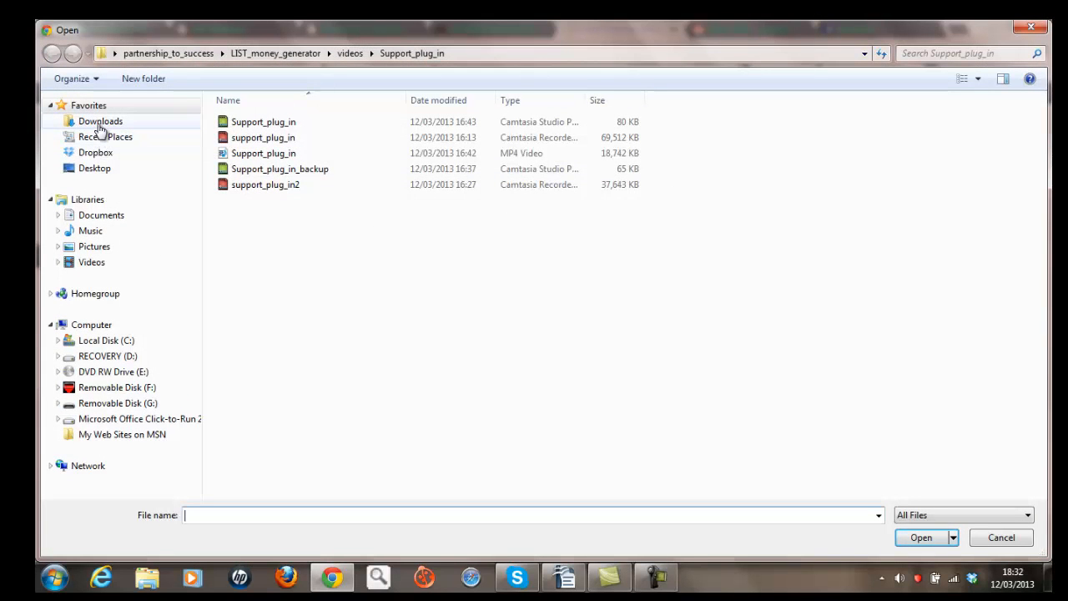
left_click(100, 120)
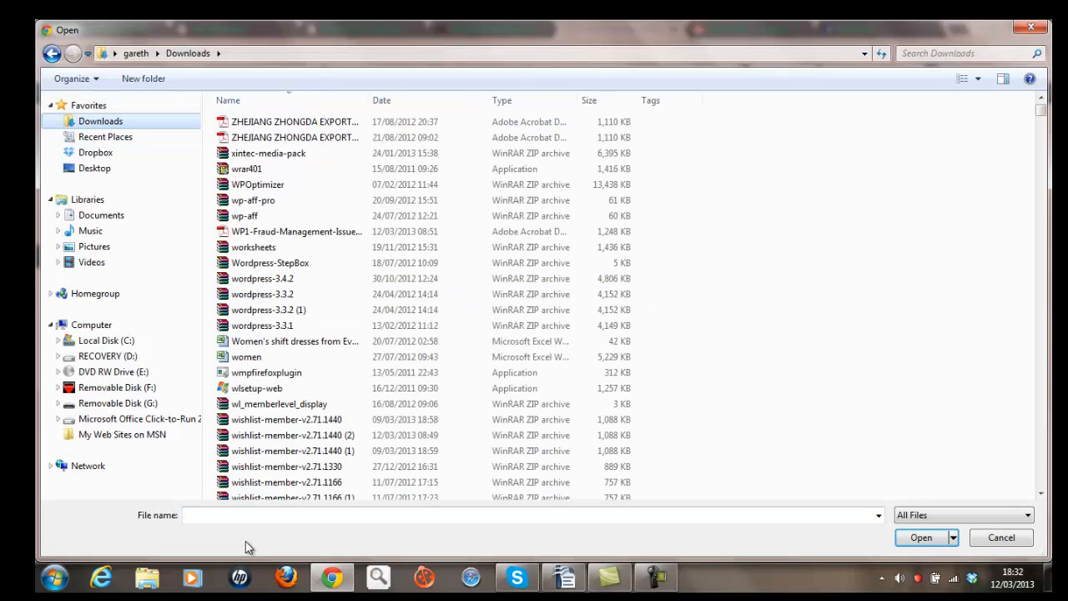
type("opt")
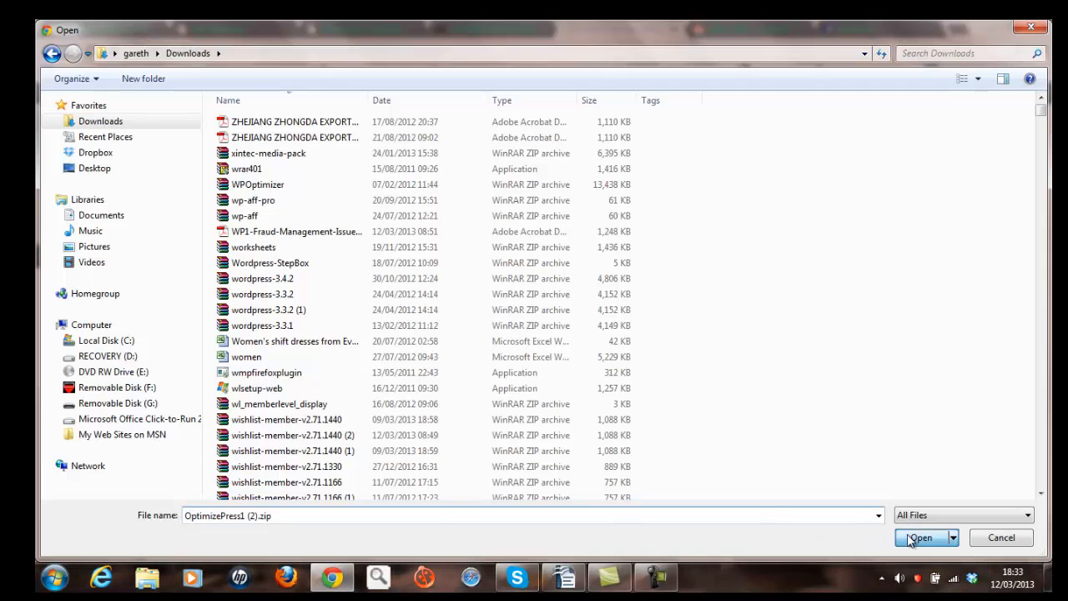
left_click(922, 537)
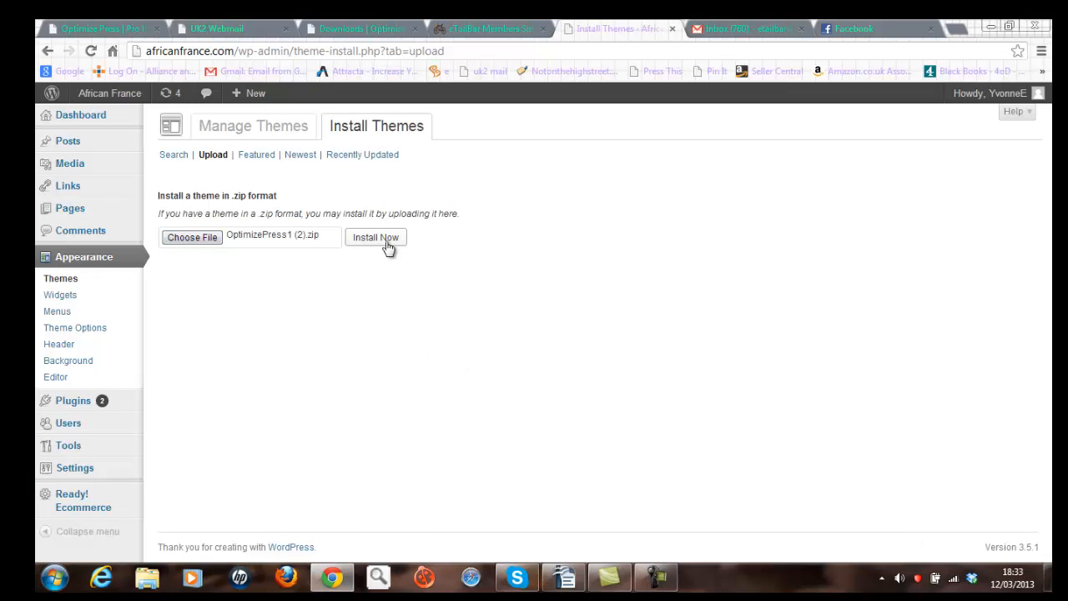
Install the uploaded OptimizePress theme and activate it once installation succeeds.
left_click(376, 237)
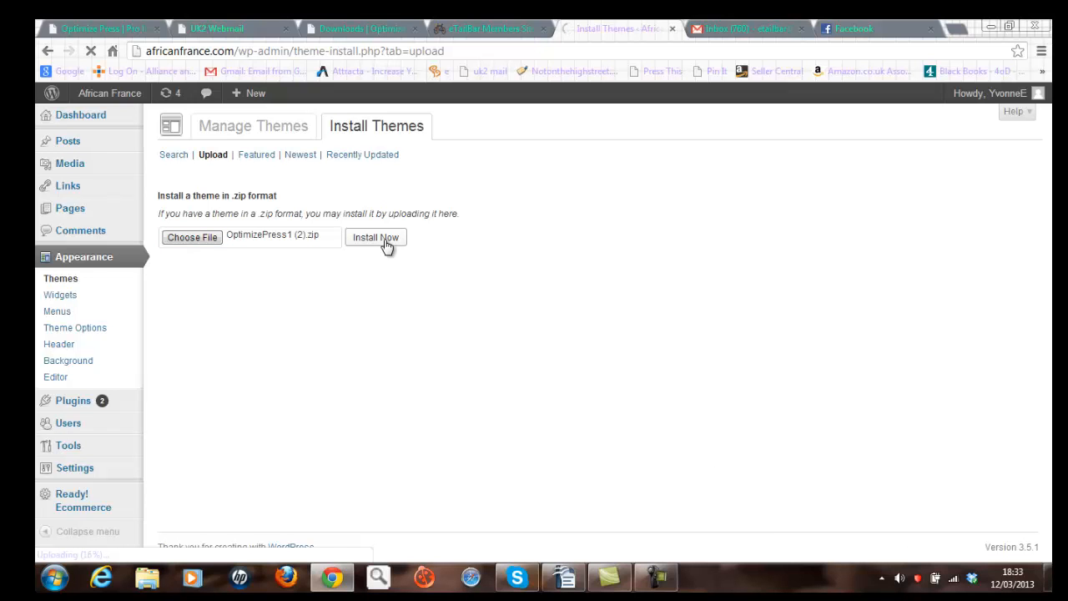
left_click(376, 237)
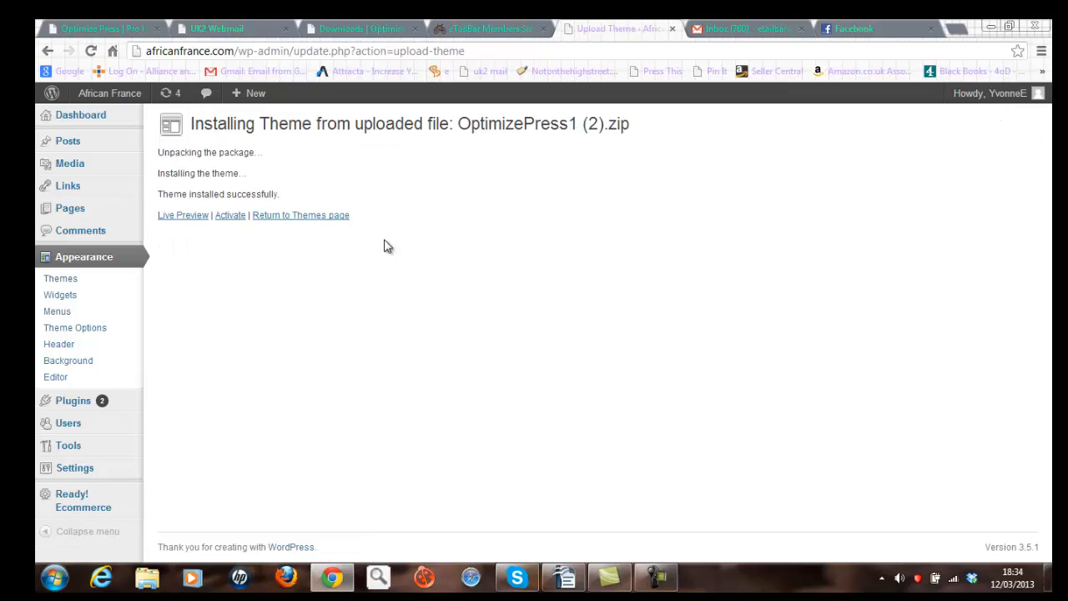
mouse_move(234, 234)
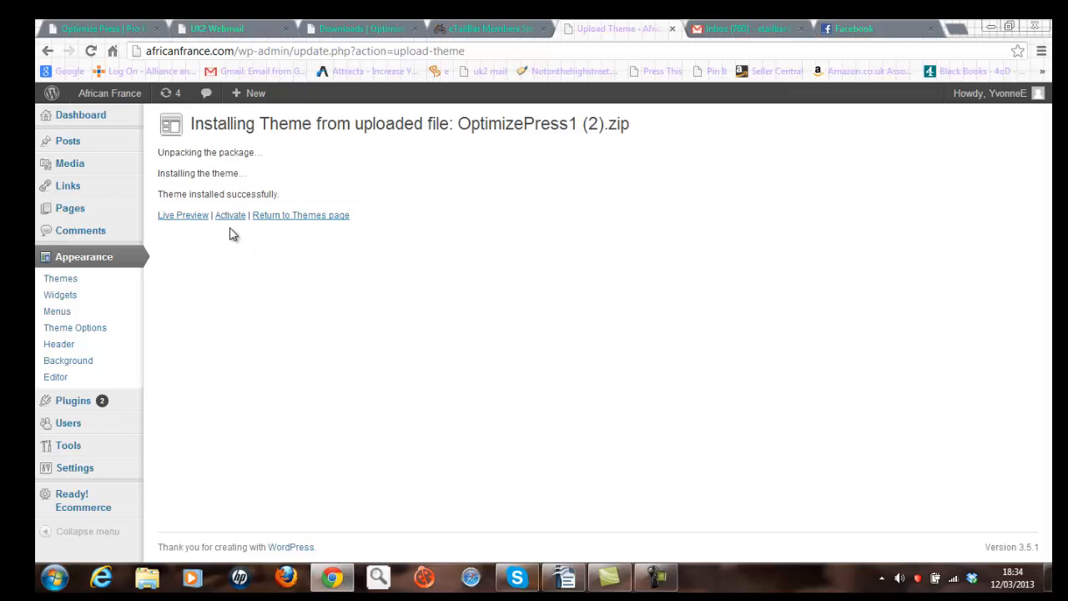
mouse_move(230, 215)
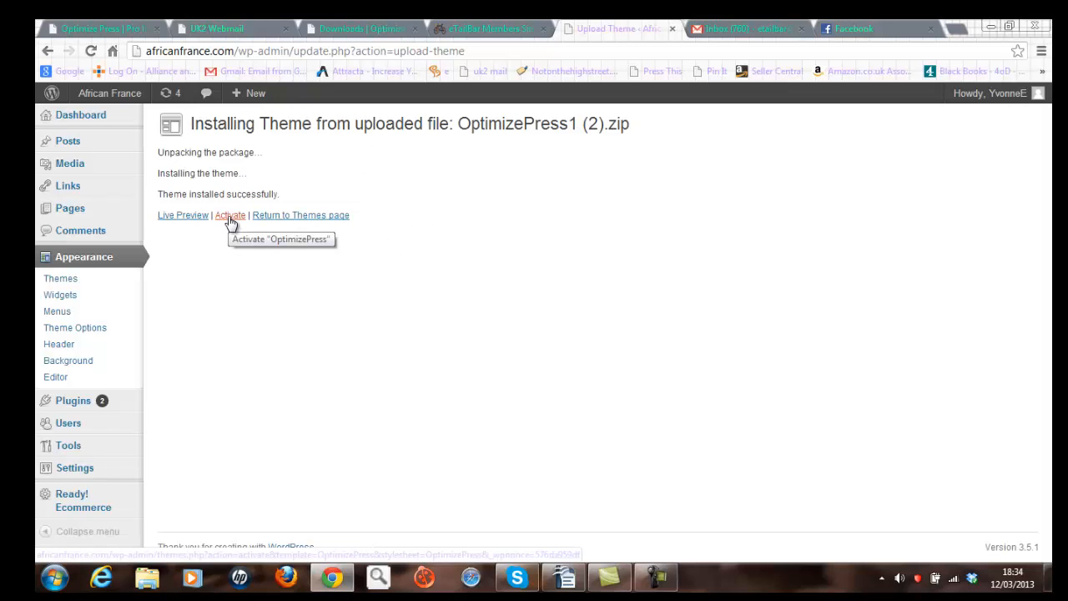
left_click(230, 213)
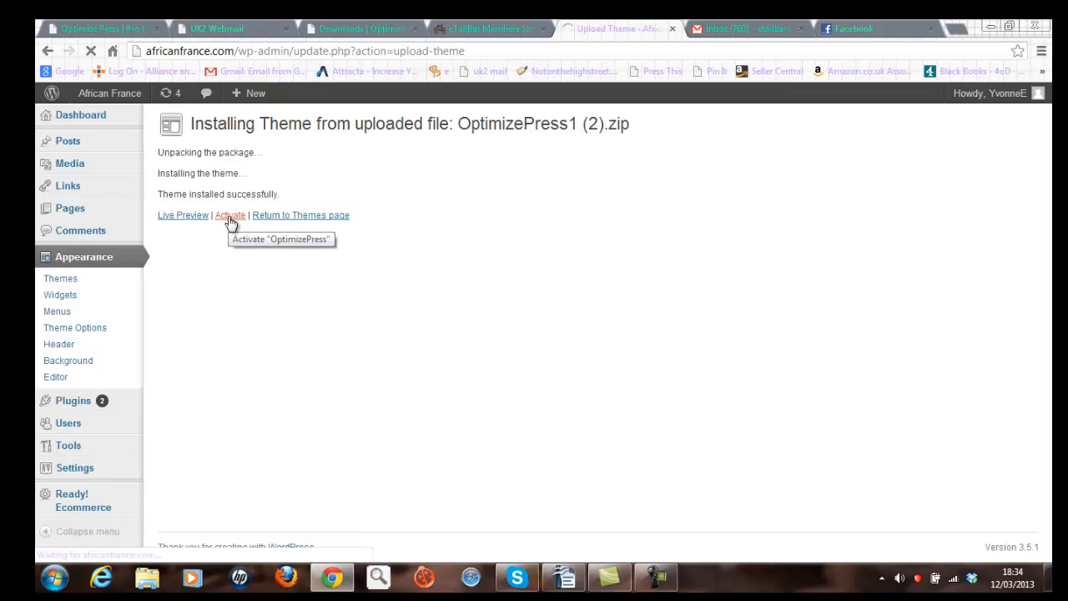
Browse the OptimizePress settings: look at Blog Settings, then return to General Settings.
left_click(230, 215)
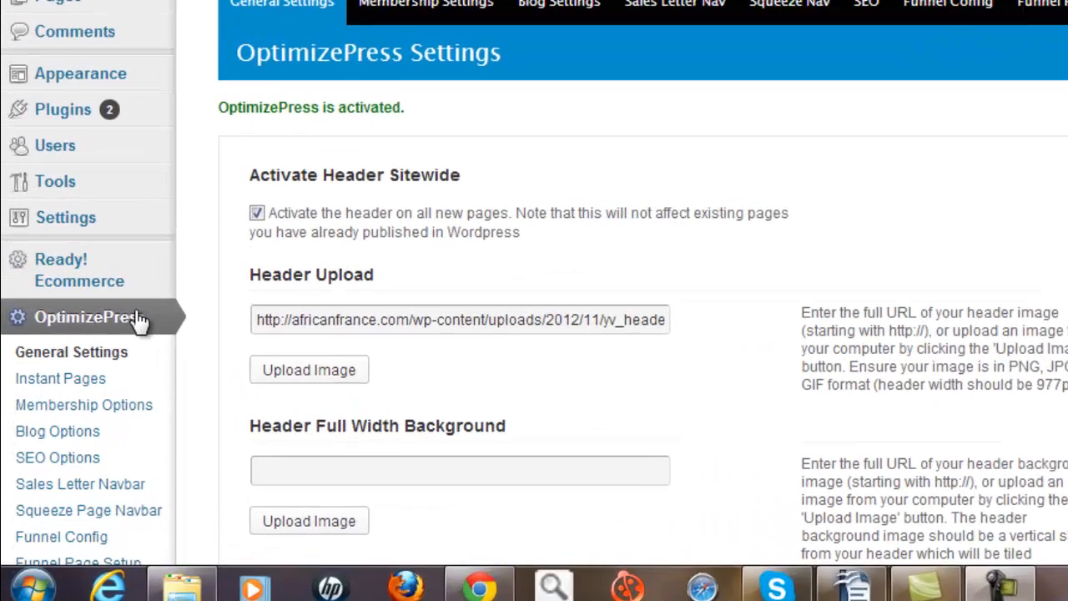
scroll("down", 3)
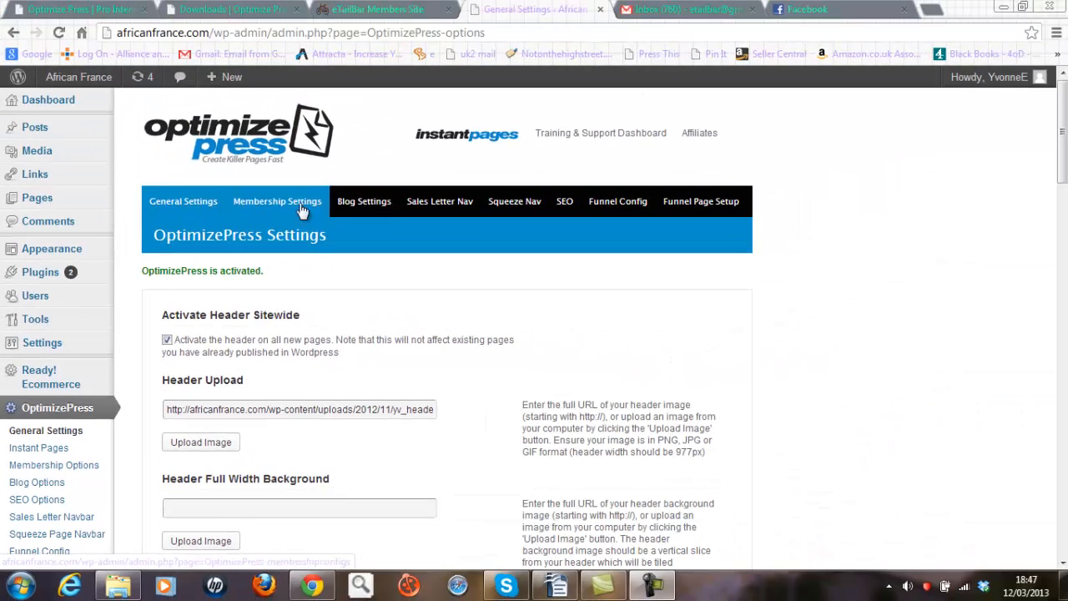
left_click(364, 200)
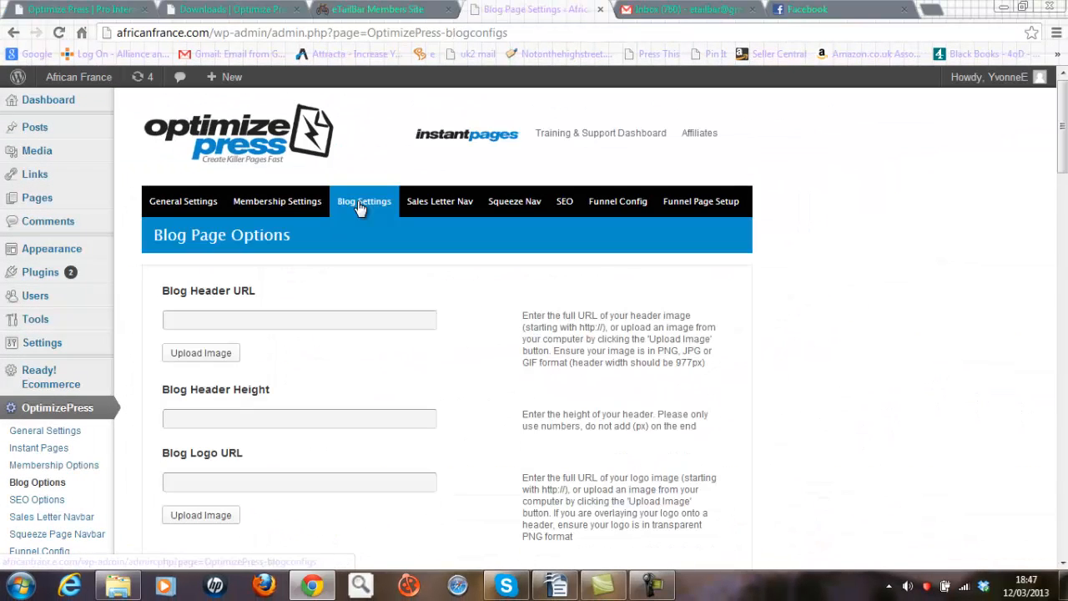
left_click(183, 200)
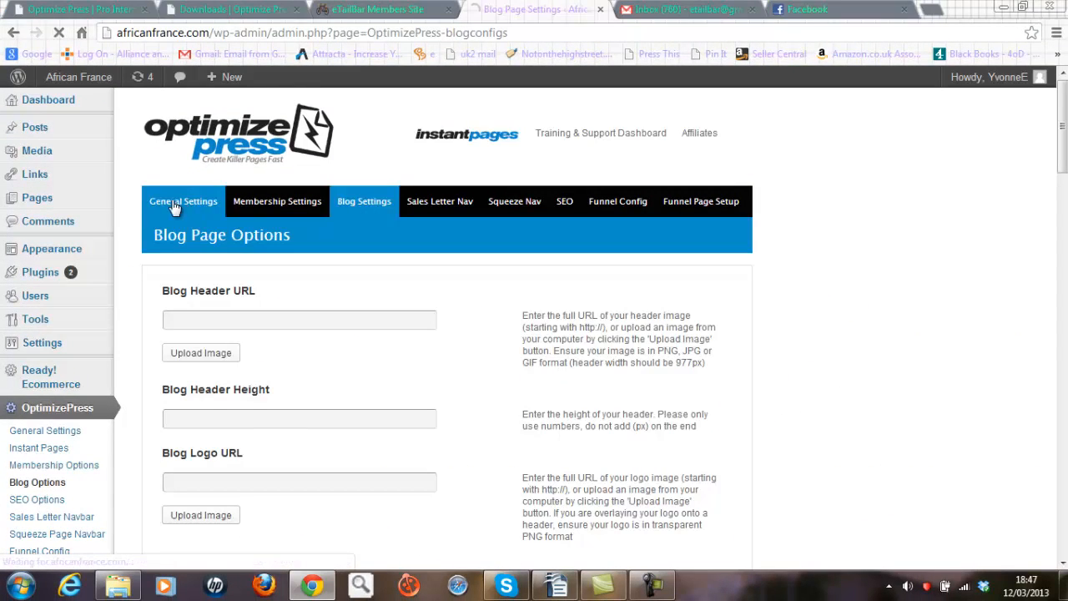
left_click(184, 200)
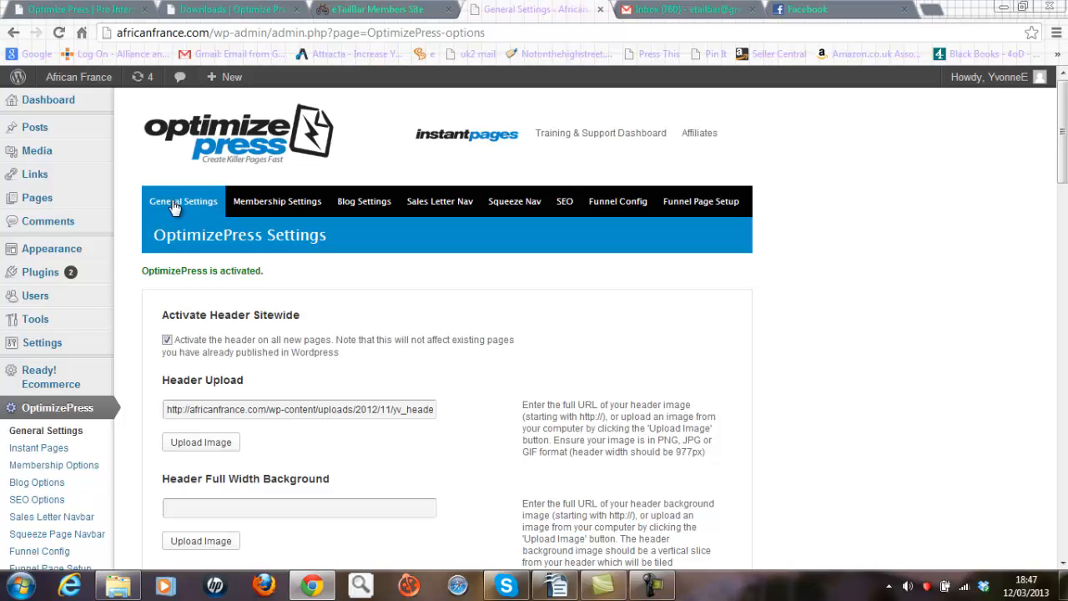
mouse_move(175, 197)
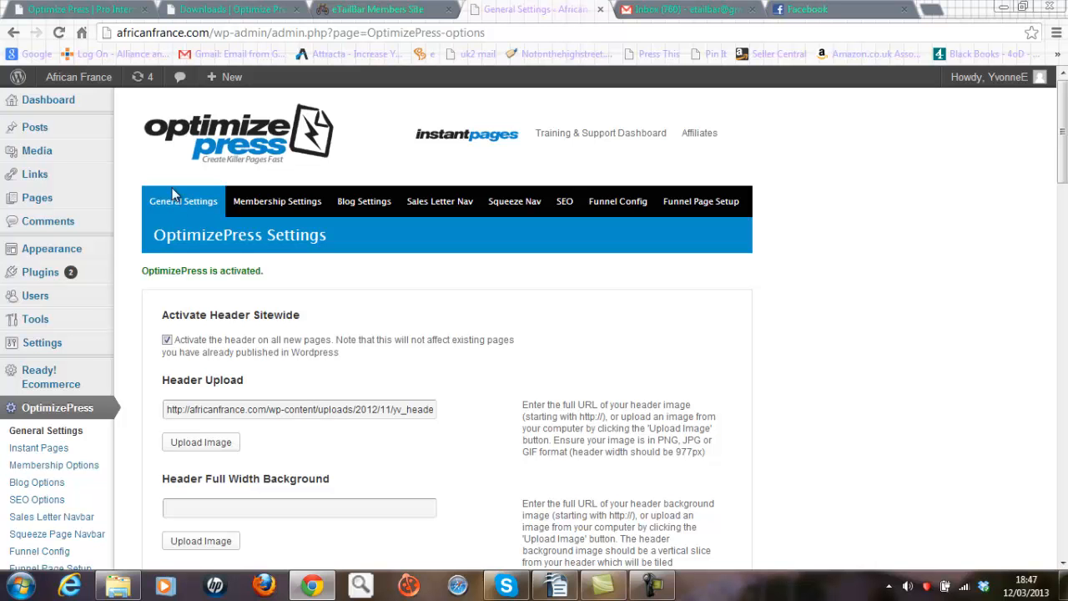
mouse_move(233, 10)
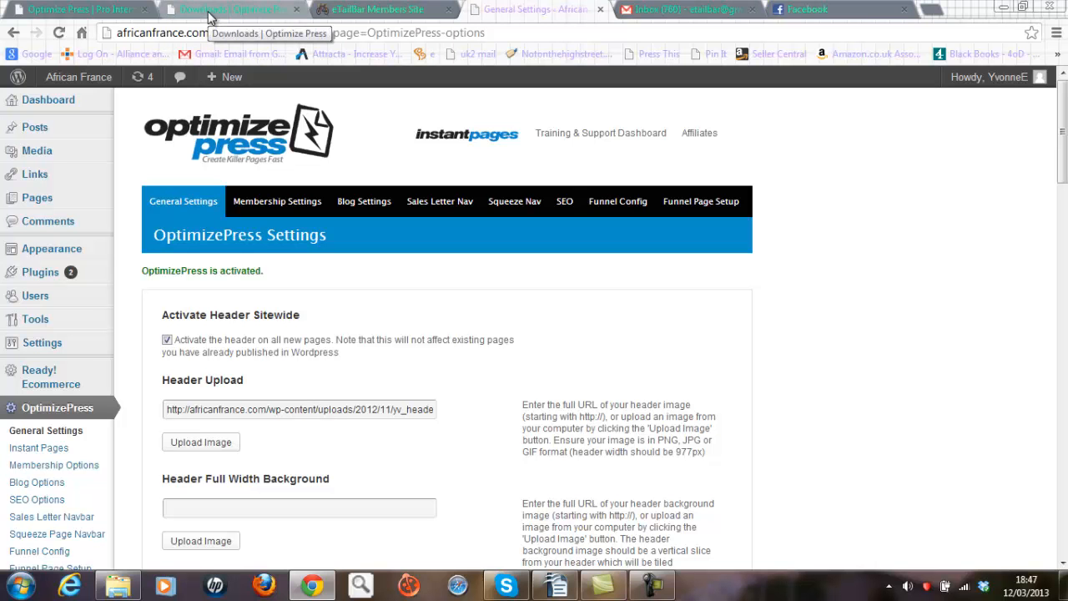
In the members area, bring up License Your Sites and the domain list with africanfrance.com.
left_click(220, 10)
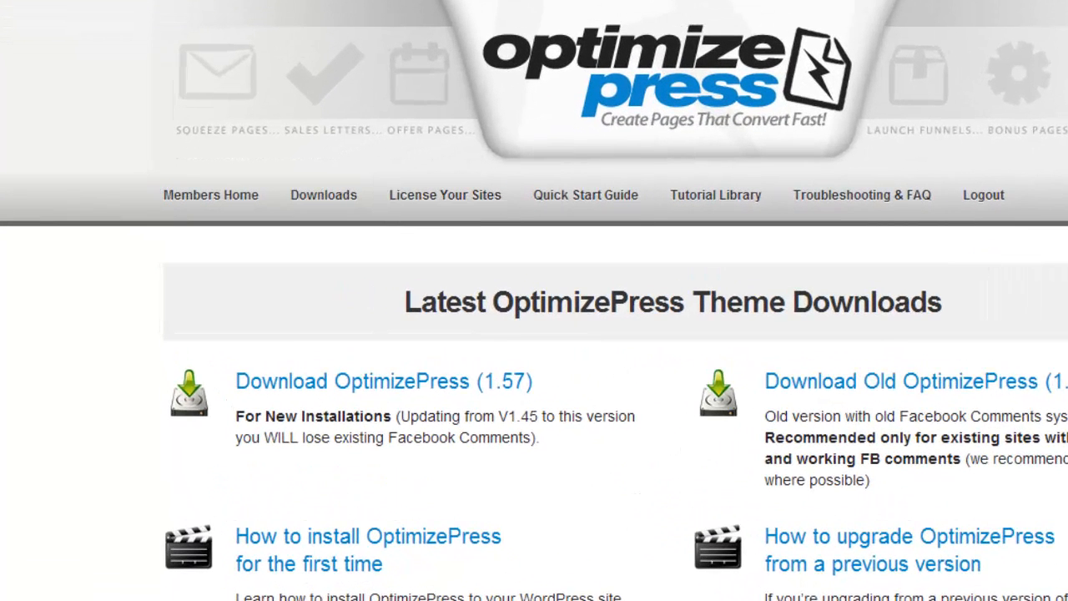
left_click(444, 194)
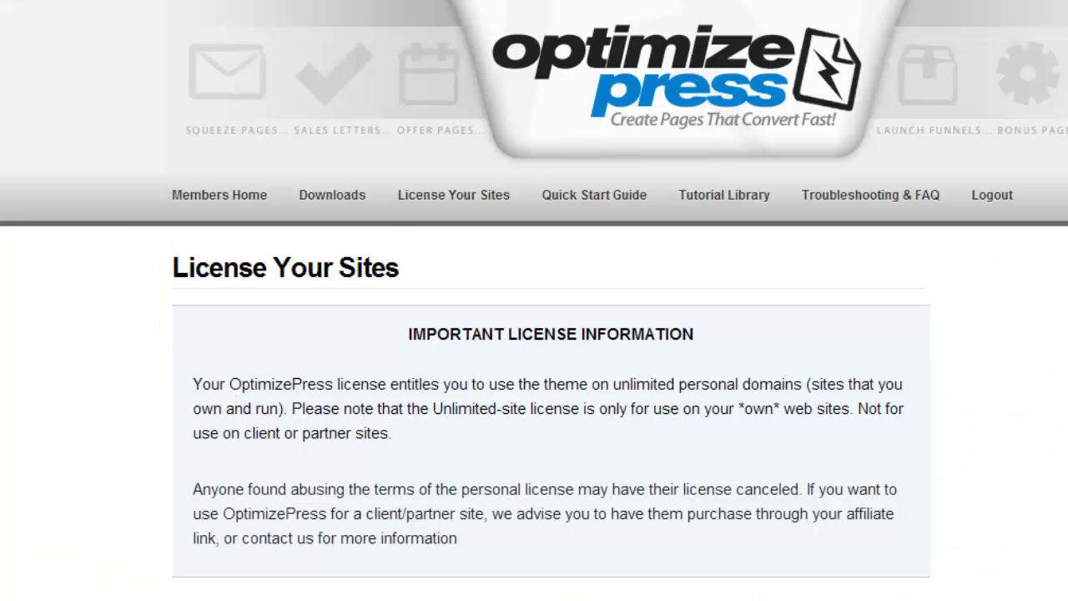
scroll("down", 3)
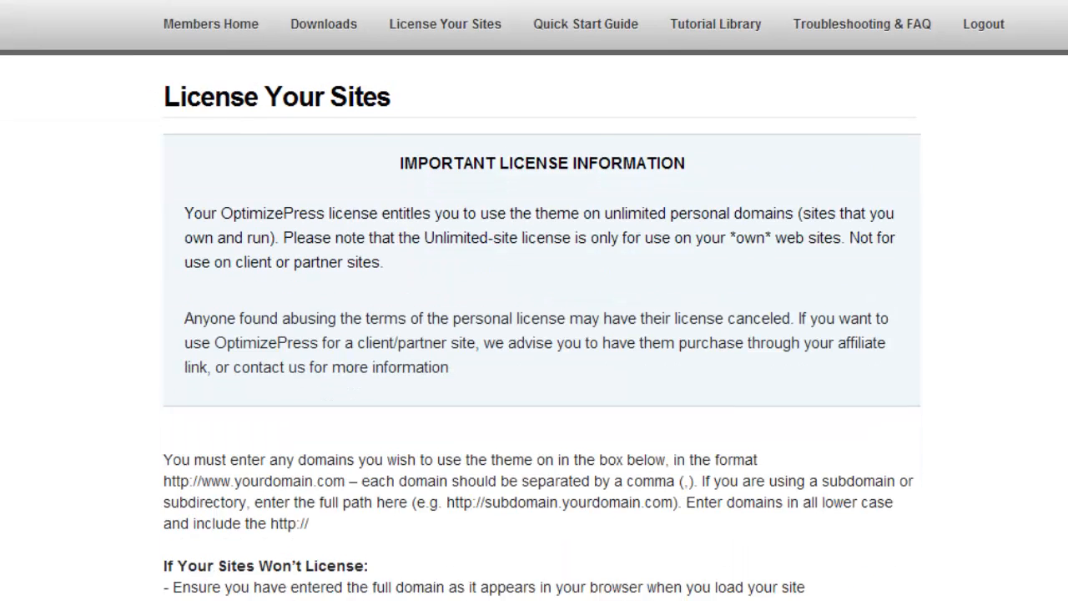
scroll("down", 3)
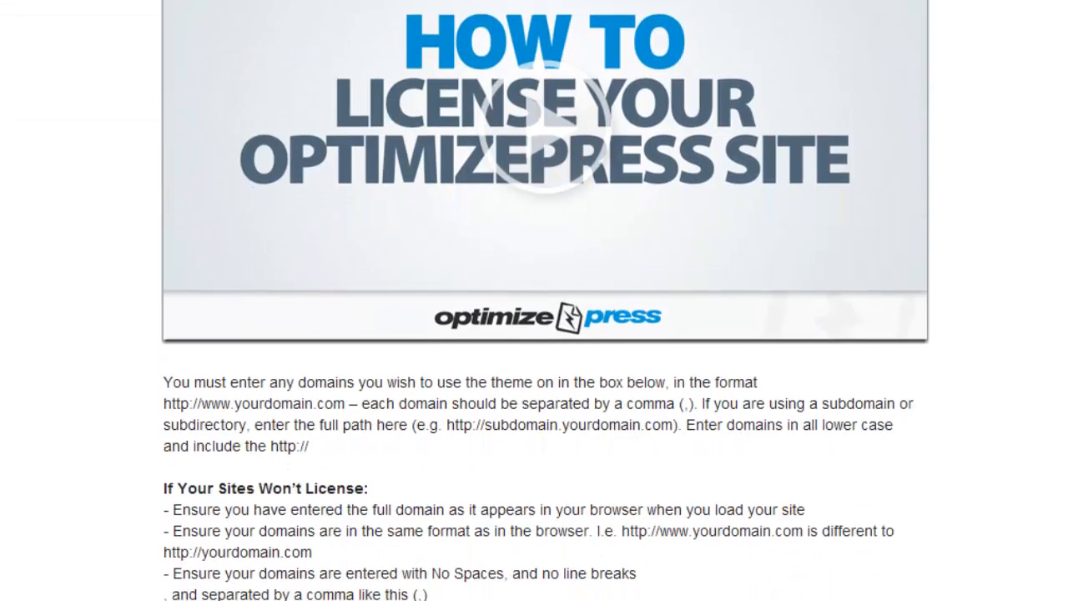
scroll("down", 3)
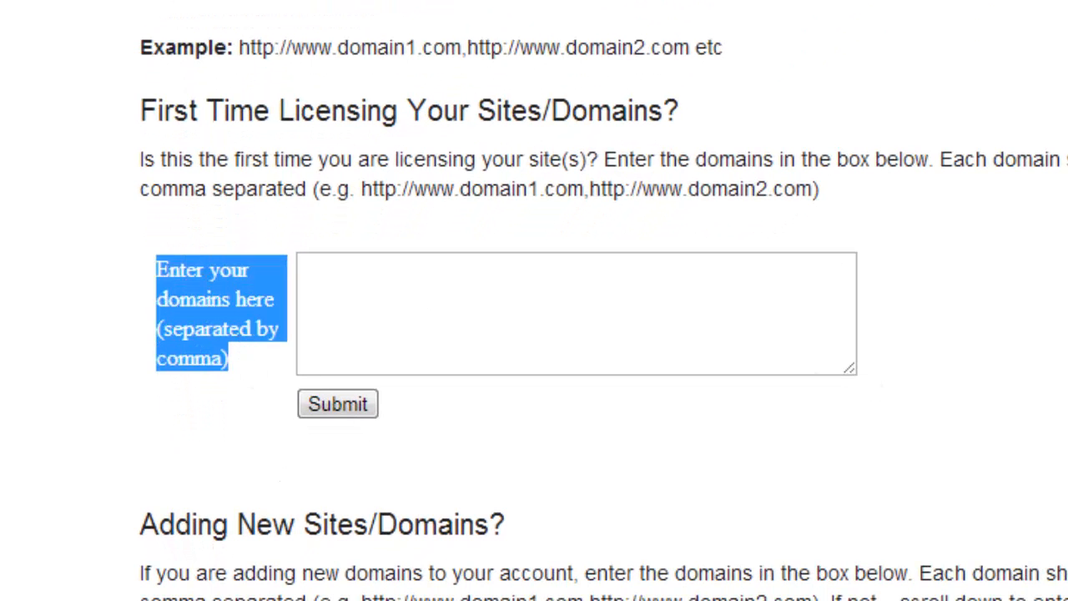
scroll("down", 3)
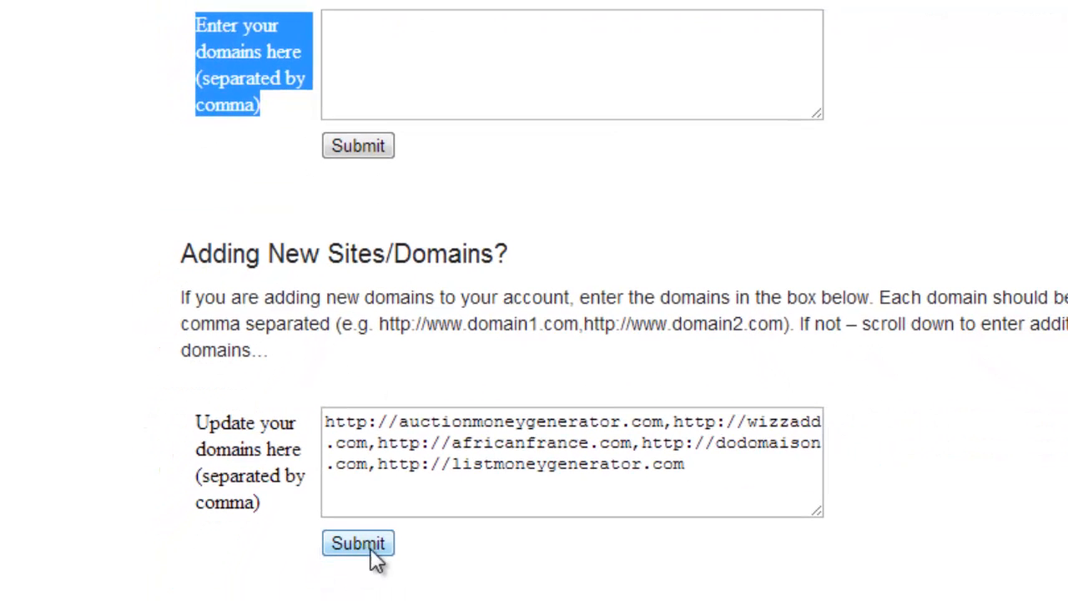
Submit the updated domain list, then view the OptimizePress Membership Page Options in WordPress.
left_click(357, 544)
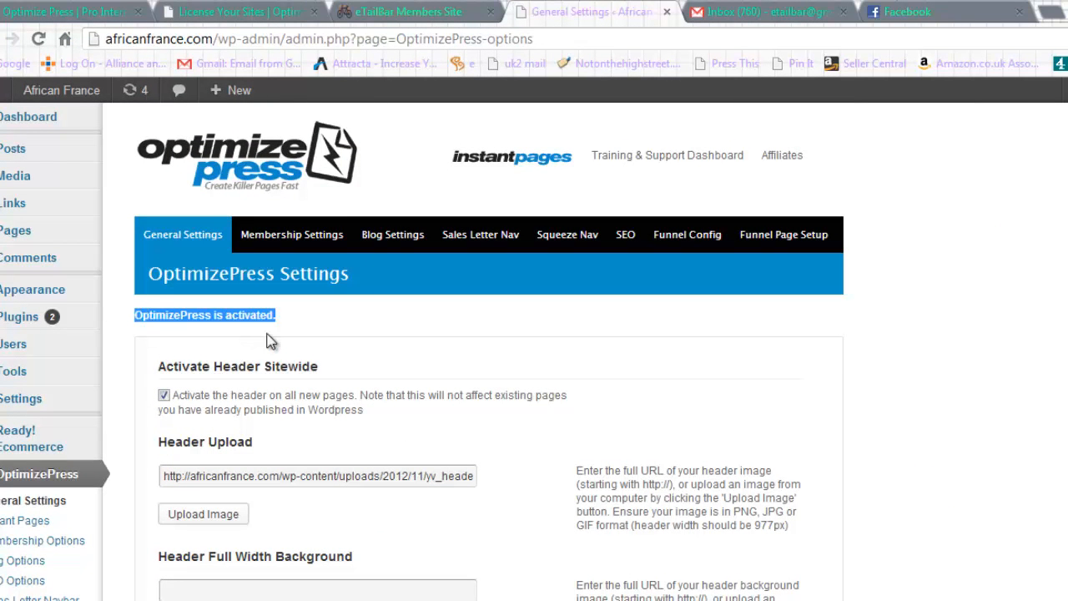
left_click(392, 234)
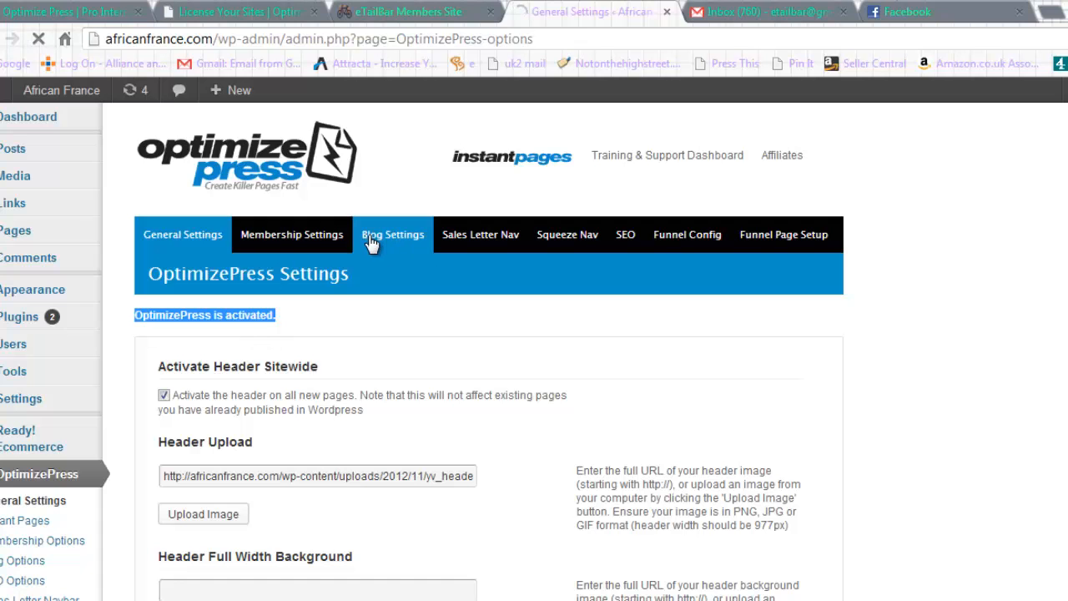
left_click(292, 233)
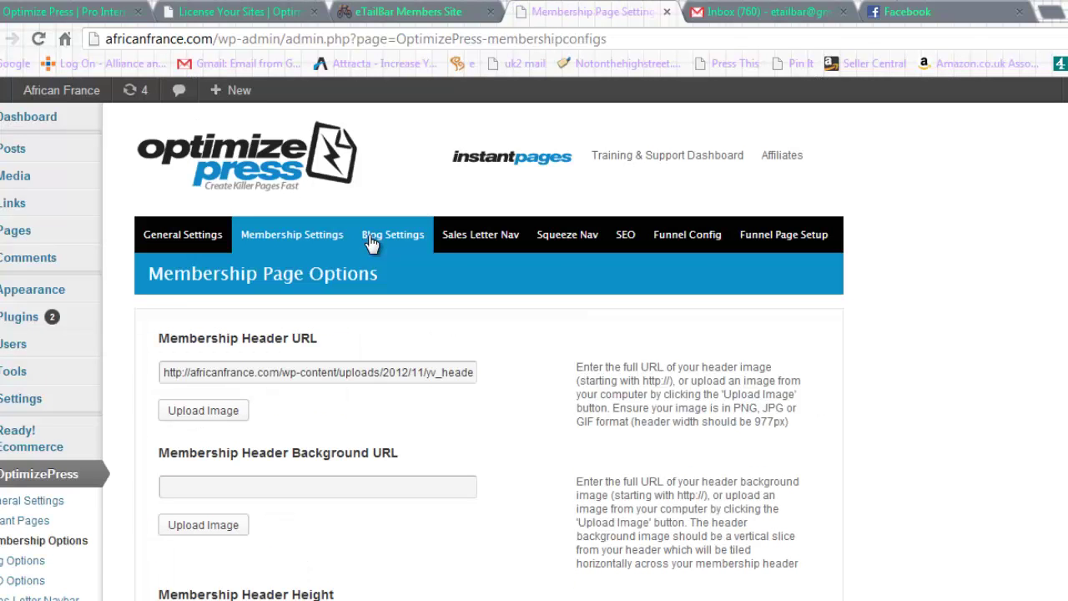